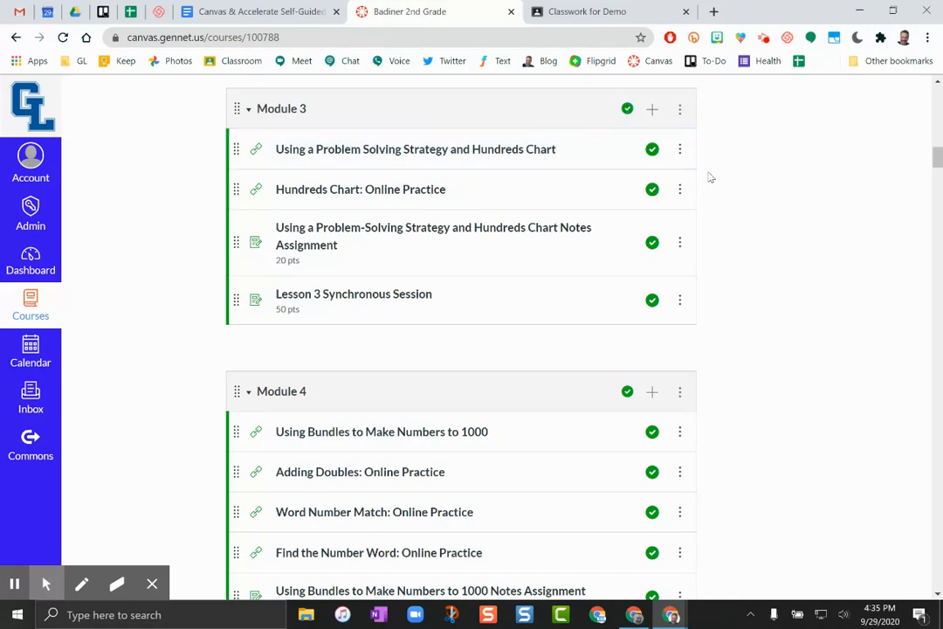
pyautogui.moveTo(352, 215)
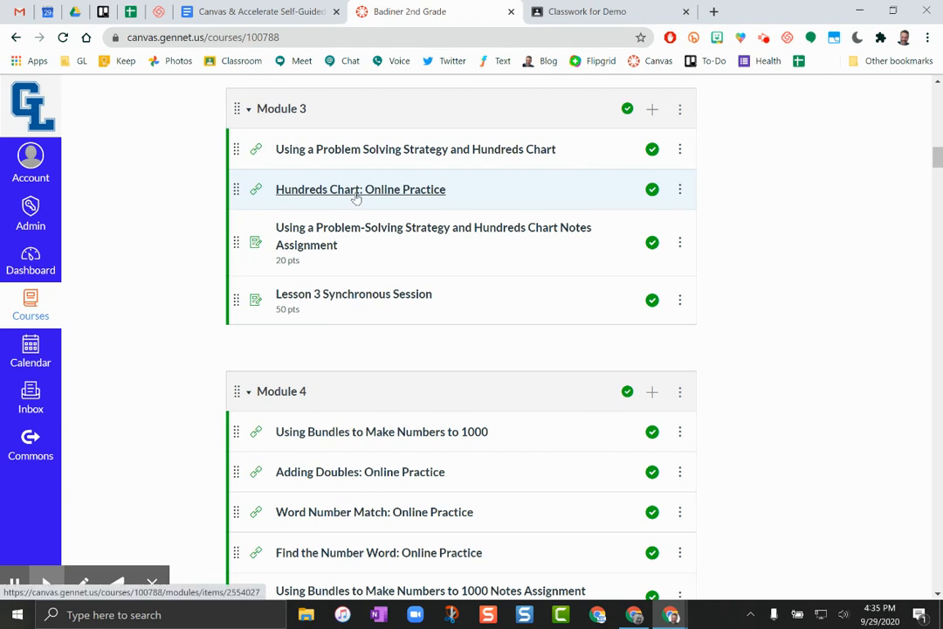
# Copy the Canvas 'Hundreds Chart: Online Practice' link address and begin a new Classroom post.
pyautogui.click(356, 194)
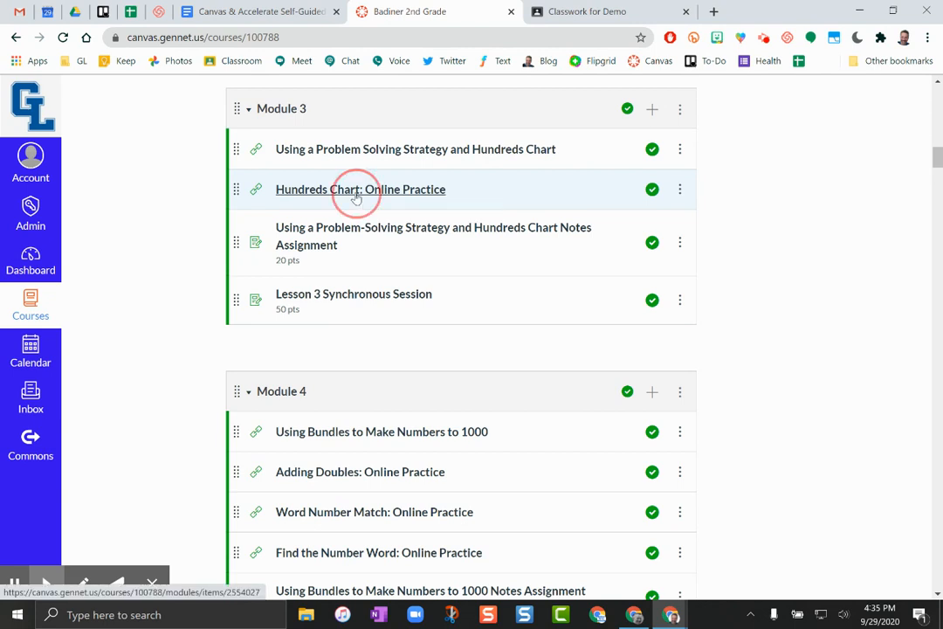
pyautogui.rightClick(356, 193)
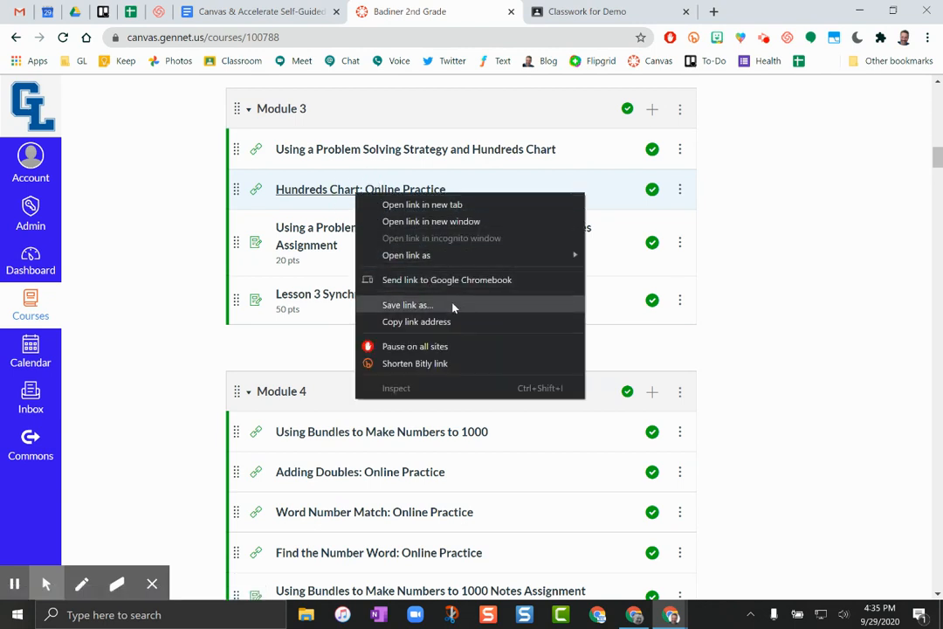
pyautogui.click(479, 325)
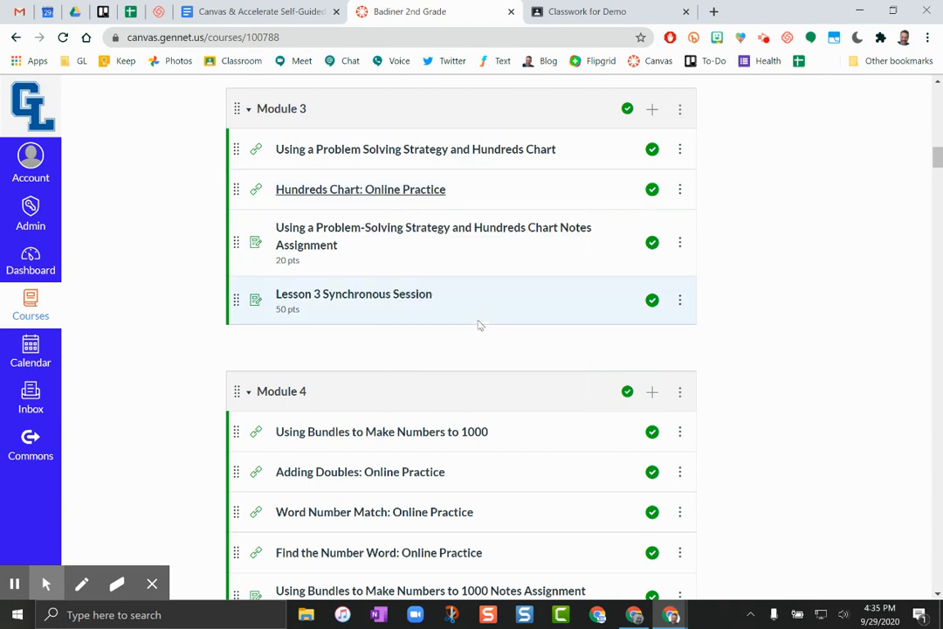
pyautogui.click(611, 11)
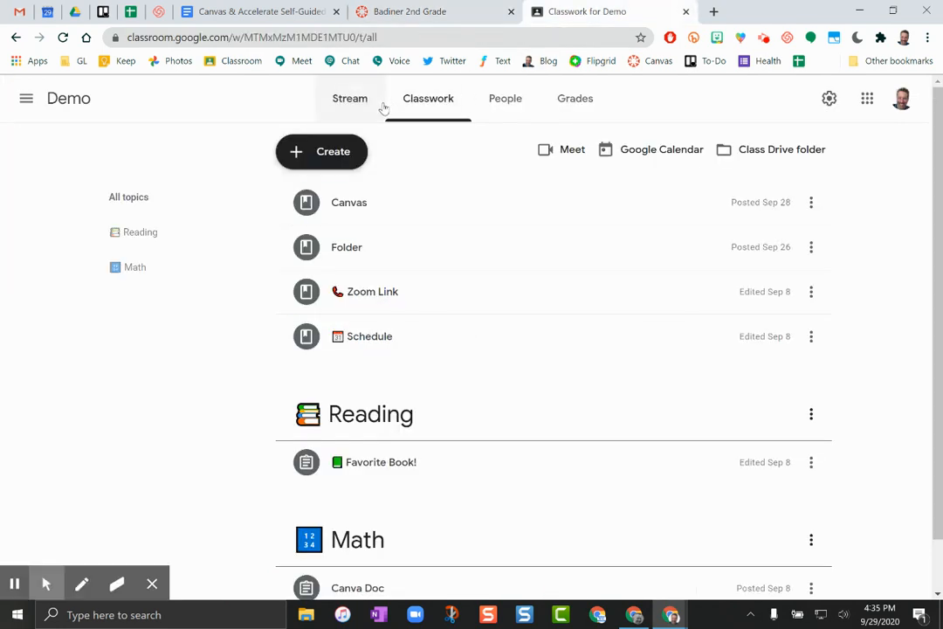
pyautogui.click(321, 151)
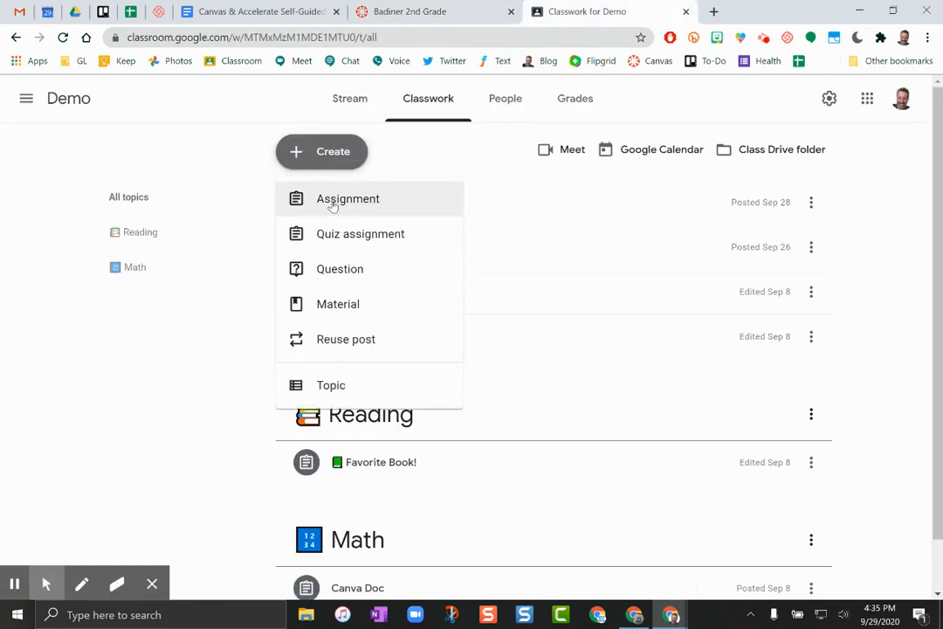
# Create an assignment titled '110 Chart' with the instructions 'Directions'.
pyautogui.click(347, 198)
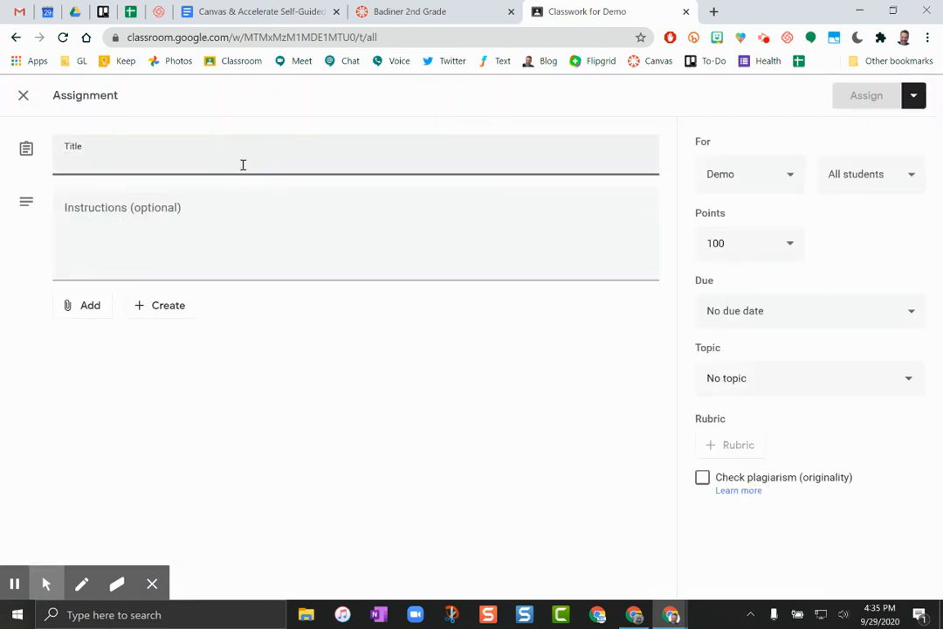
pyautogui.write('110 Chart')
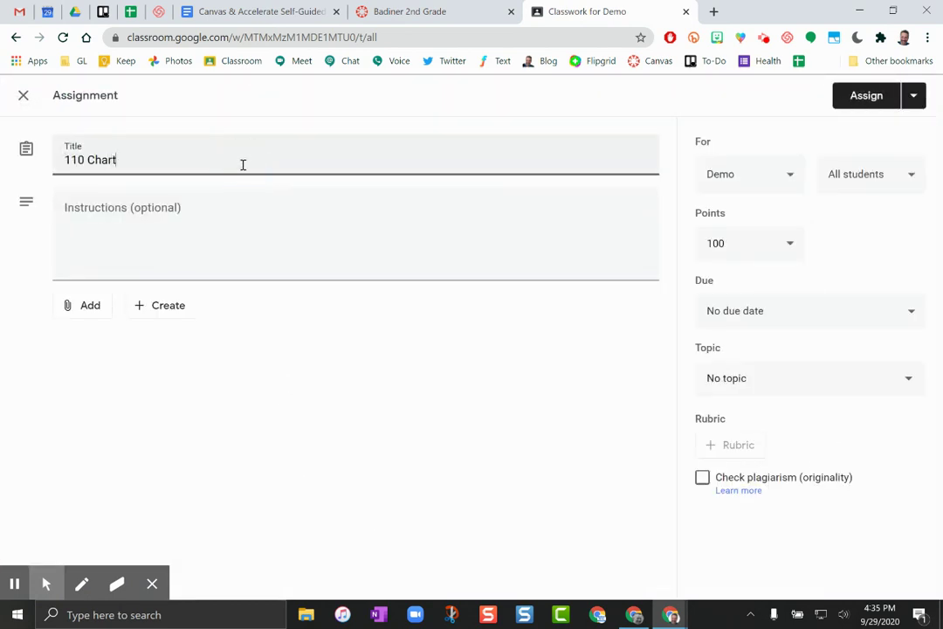
pyautogui.write('Direc')
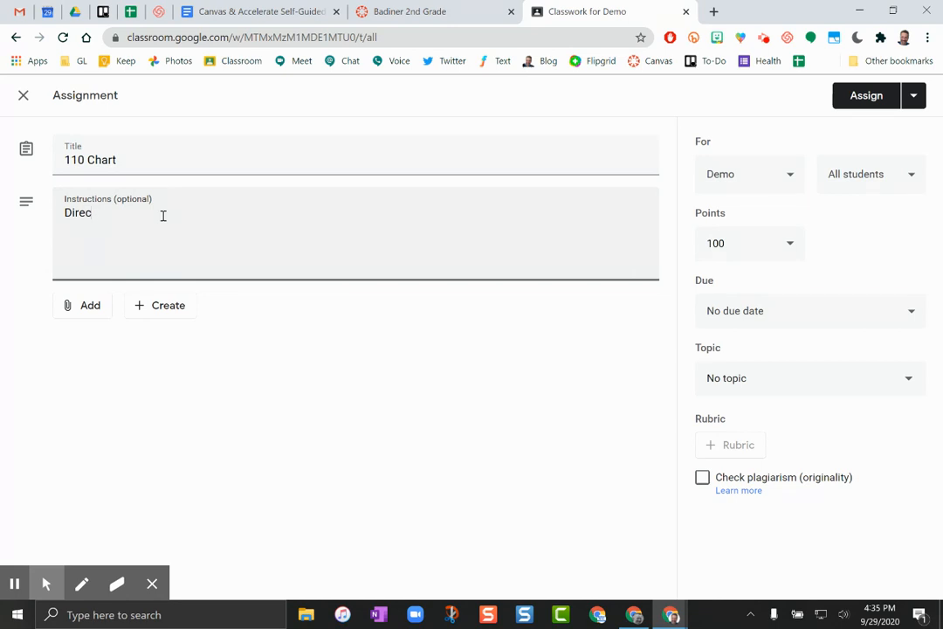
pyautogui.click(90, 305)
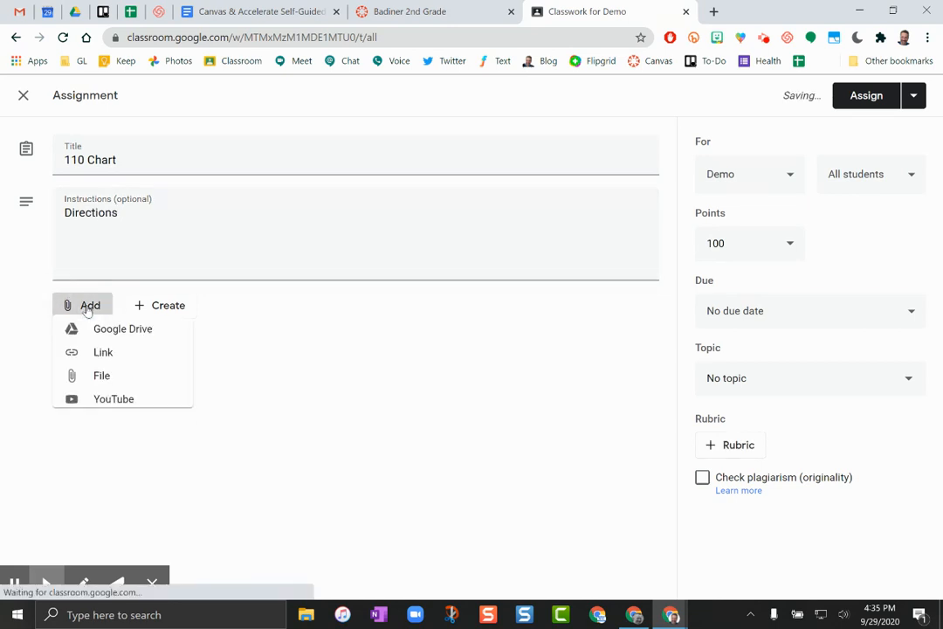
pyautogui.moveTo(123, 360)
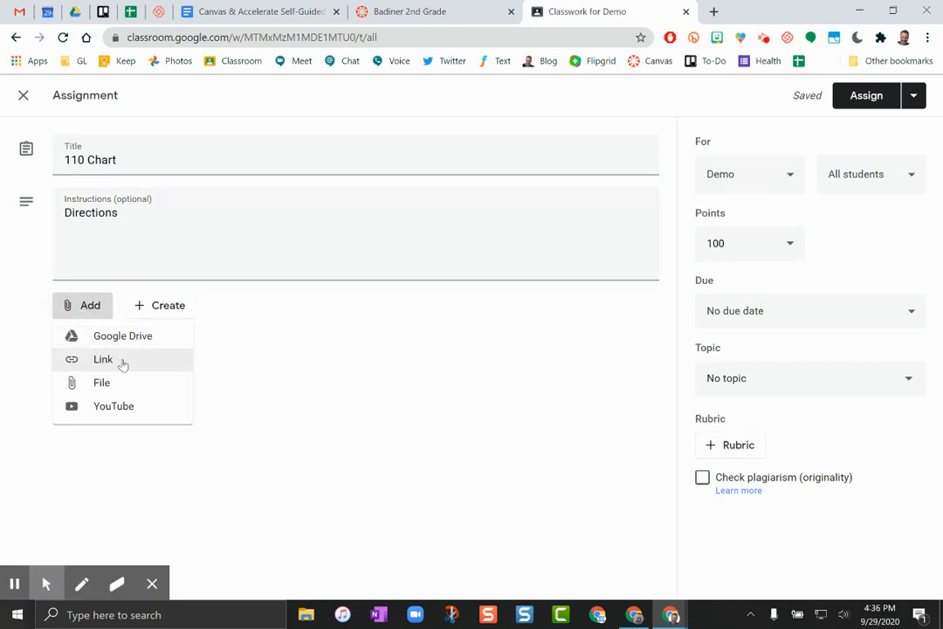
# Attach the copied Canvas module-item link and assign '110 Chart' to the Demo class.
pyautogui.click(103, 359)
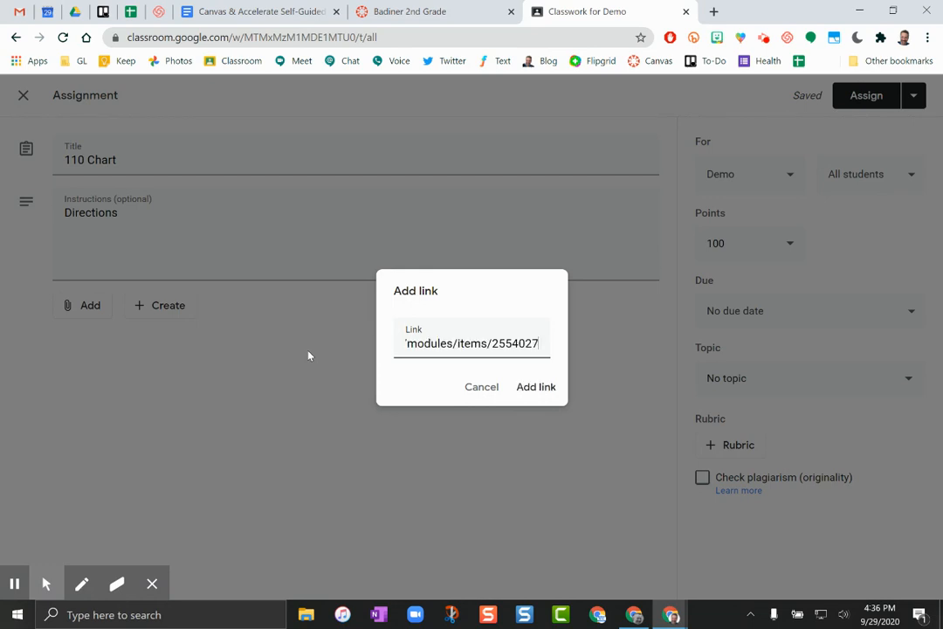
pyautogui.click(536, 385)
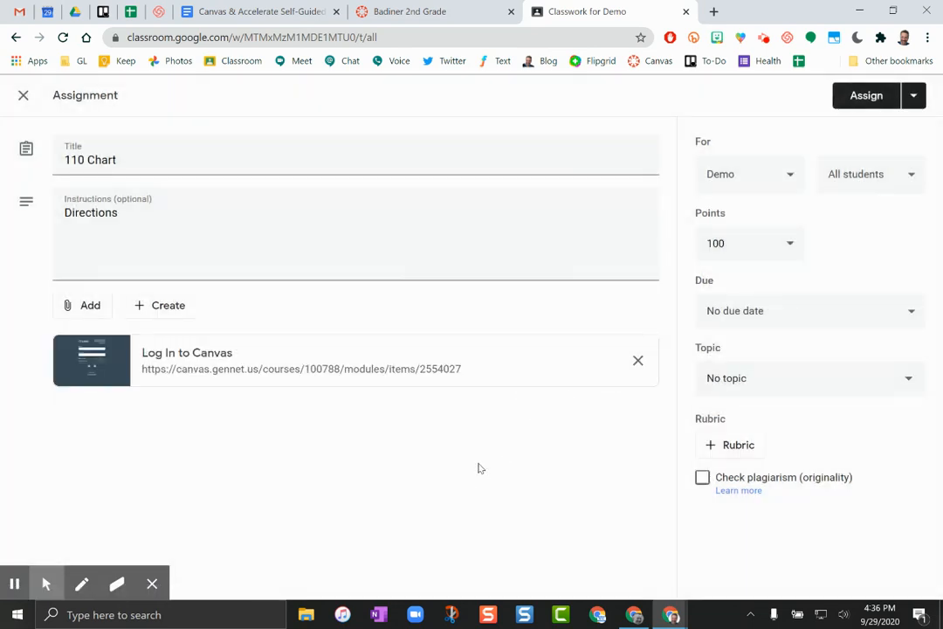
pyautogui.click(865, 95)
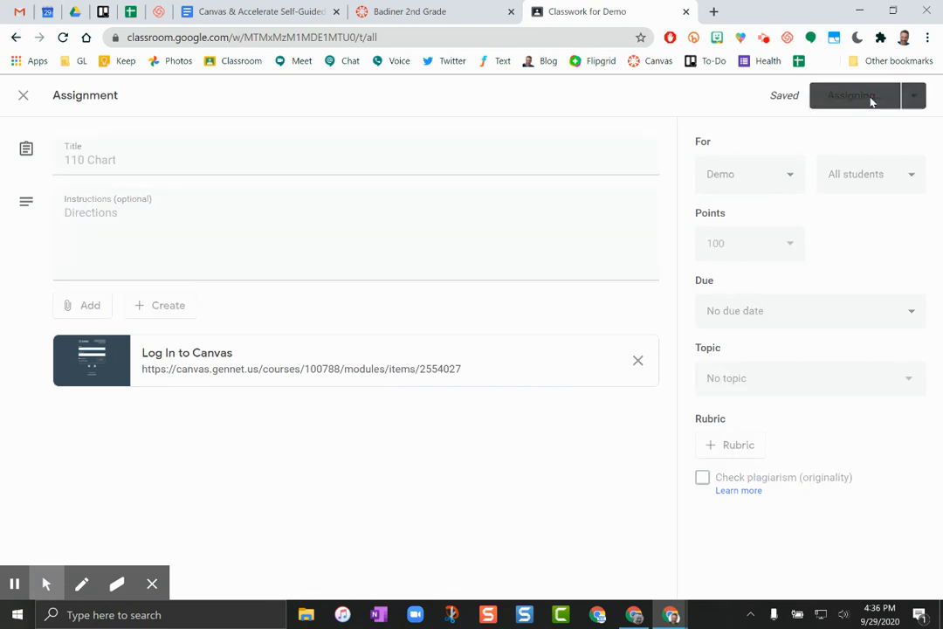
pyautogui.click(853, 95)
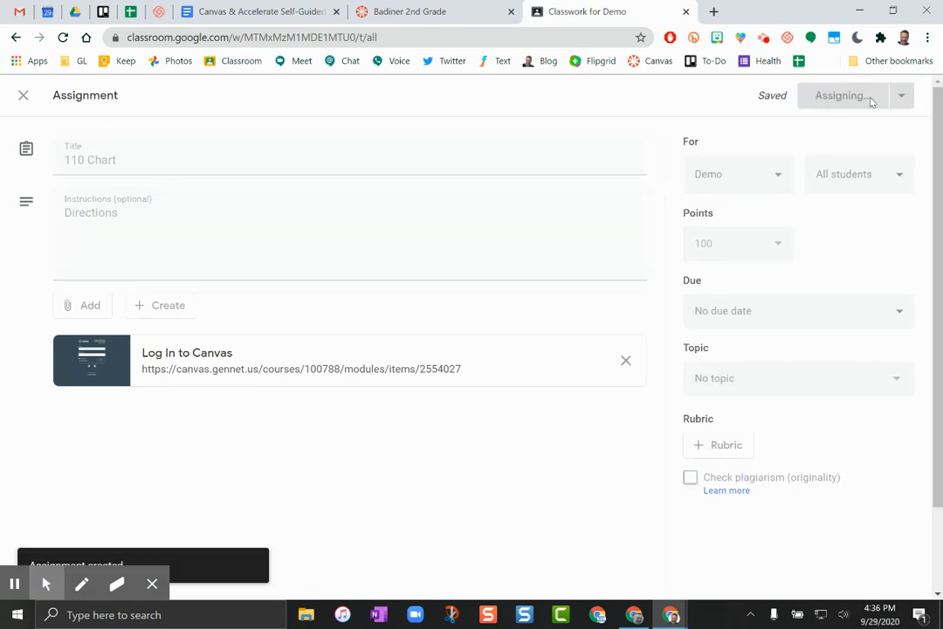